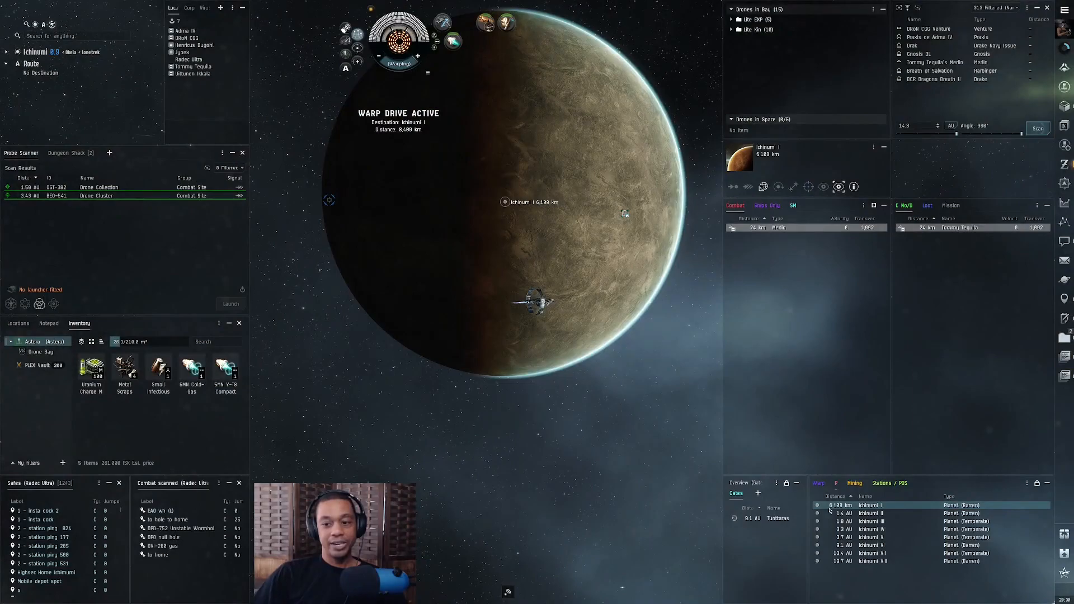
Warp the ship to the Drone Collection combat site from the Probe Scanner results
right_click(870, 529)
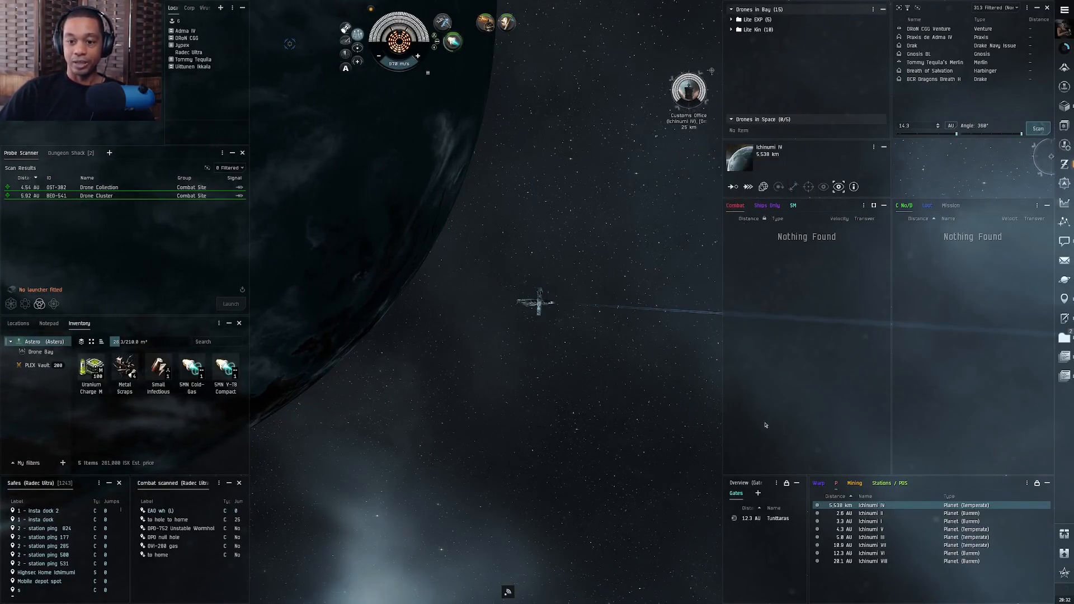
mouse_move(192, 195)
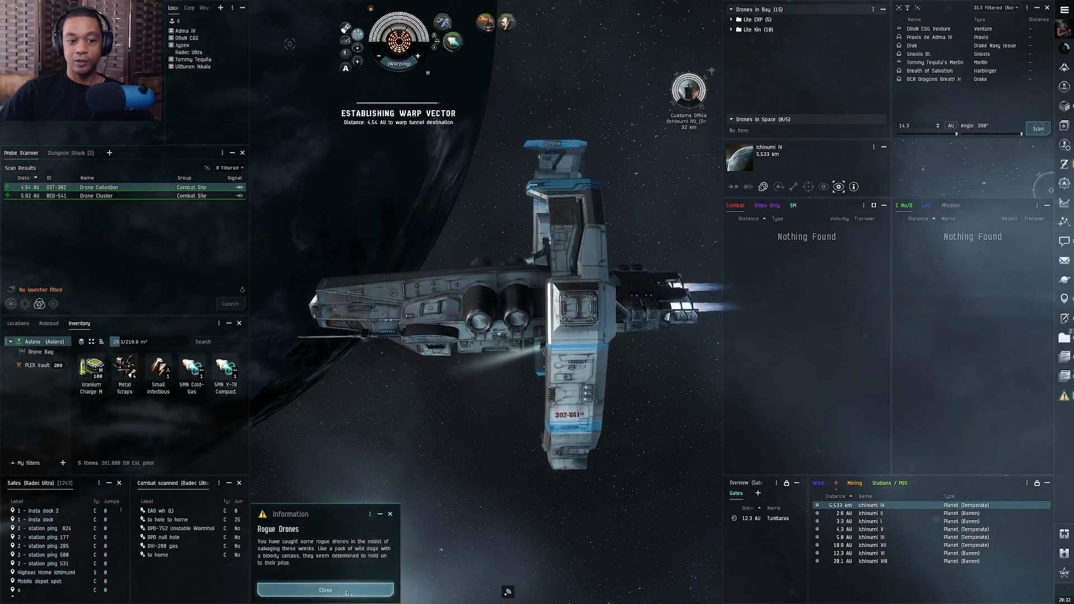
Dismiss the Rogue Drones notice and switch the side panel to the ship's inventory
click(326, 591)
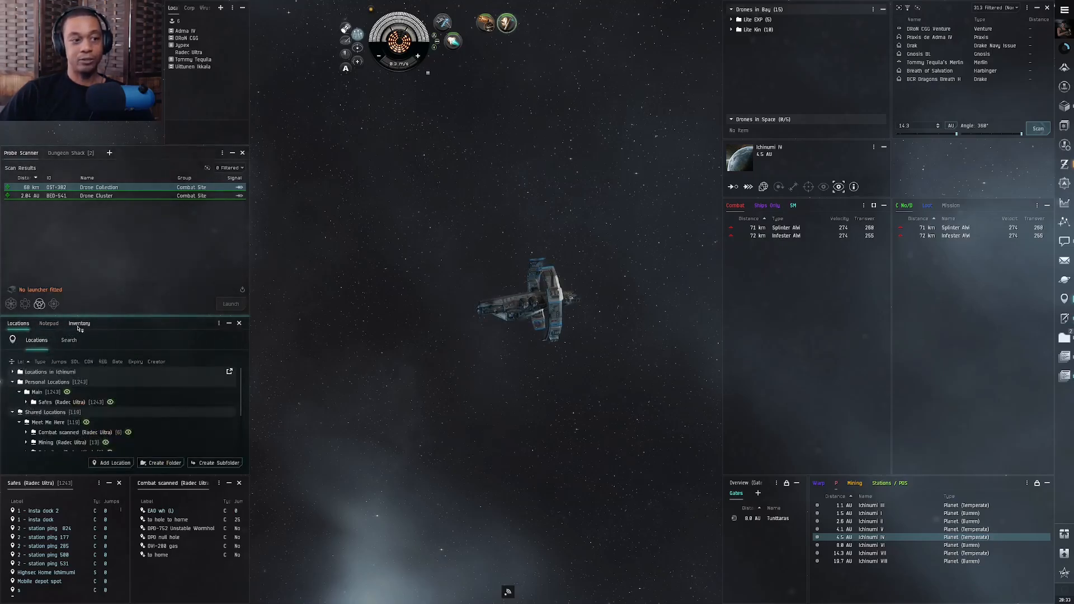
click(78, 322)
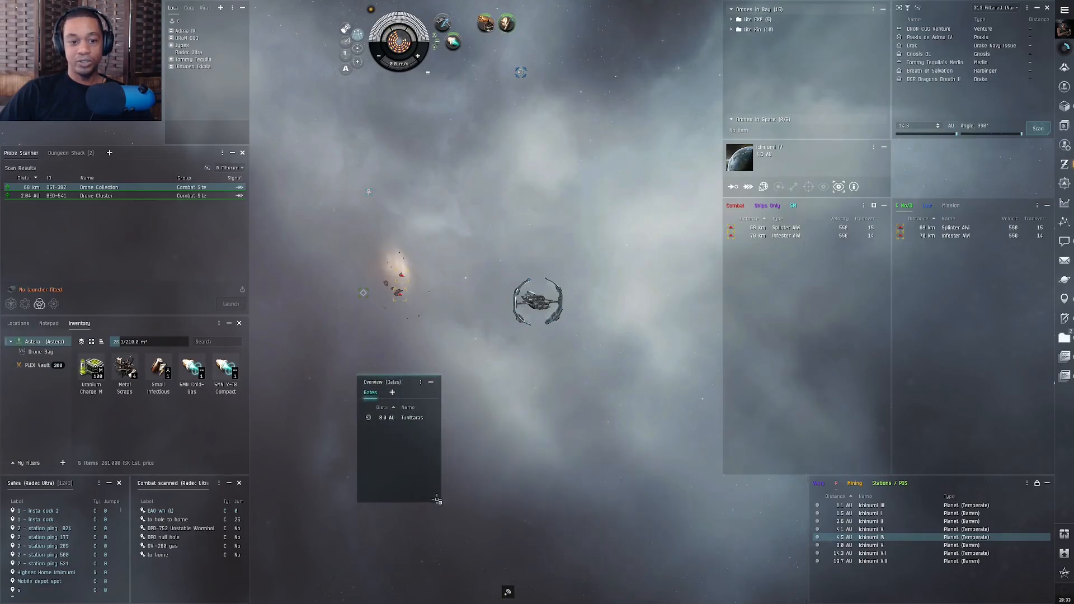
Resize the floating Gates overview and dock it back with the planets overview list
drag(437, 499, 642, 593)
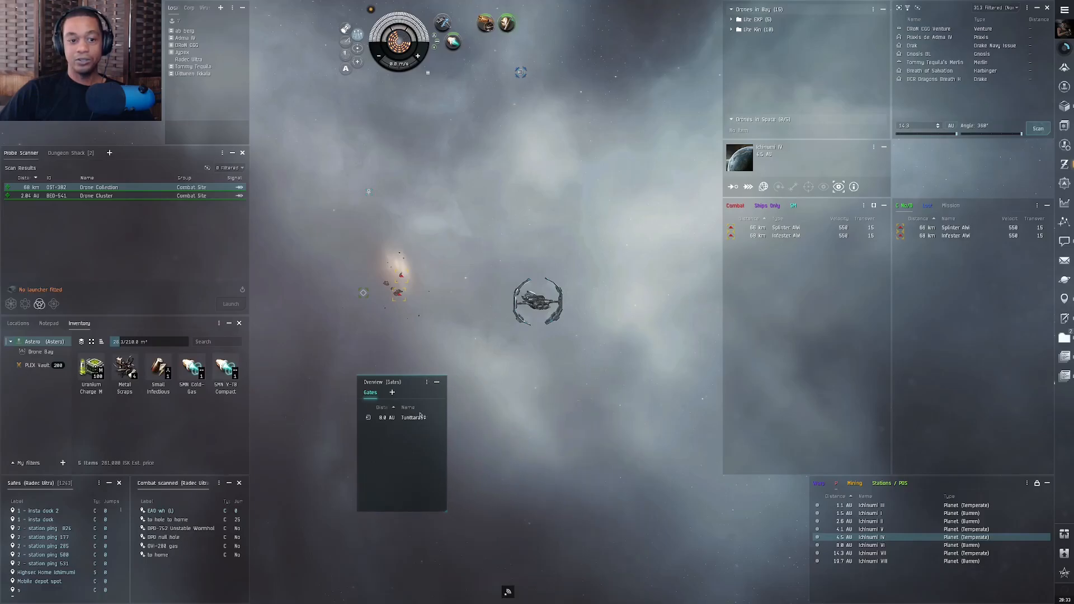
drag(400, 381, 760, 483)
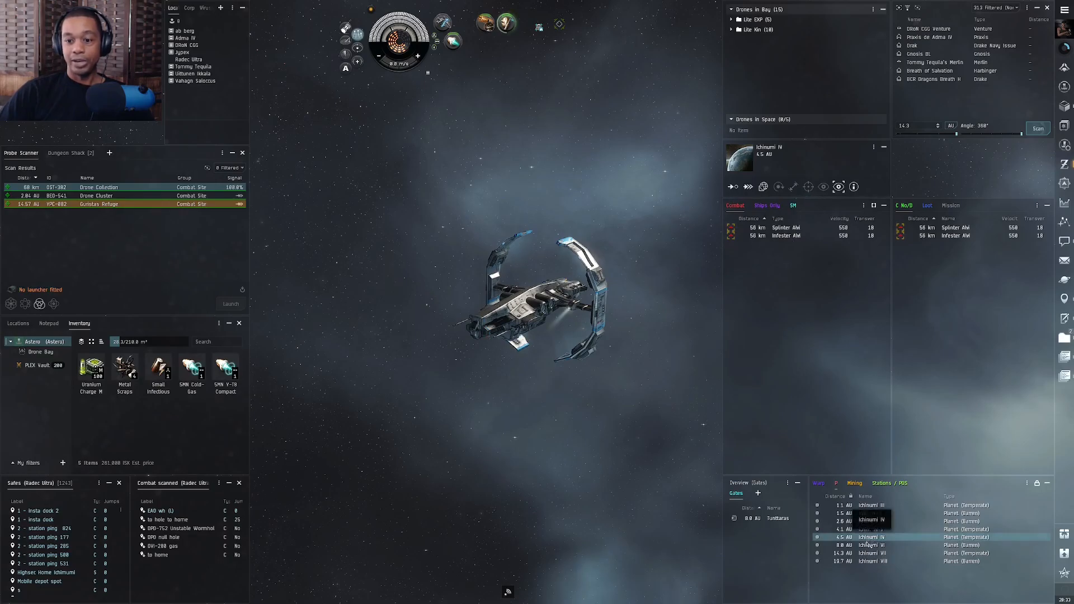
Warp the ship to planet Ichinumi VII and tidy the open windows
click(871, 553)
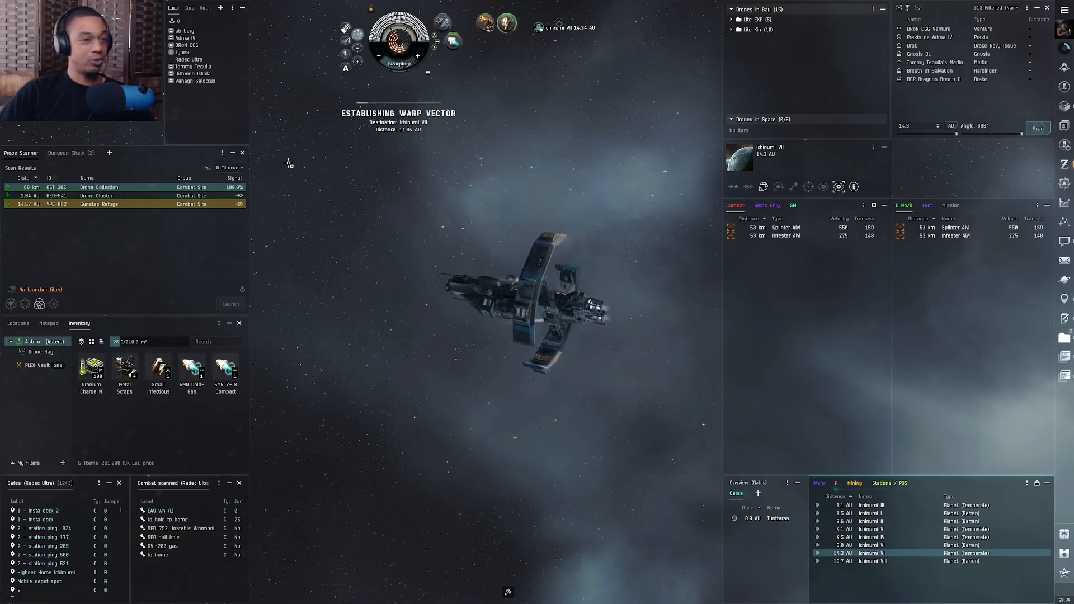
click(221, 152)
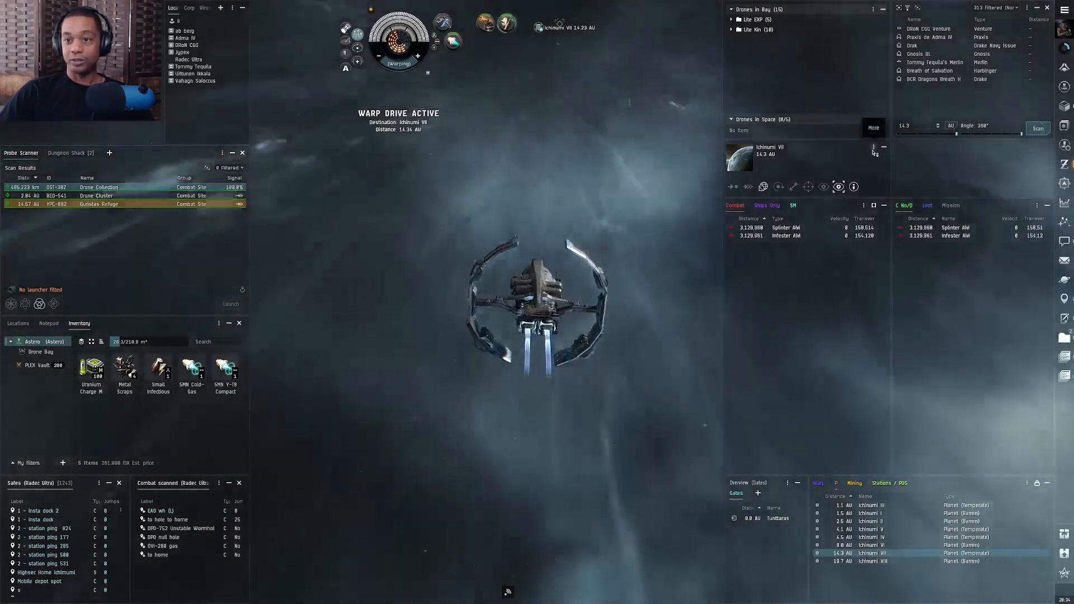
click(864, 205)
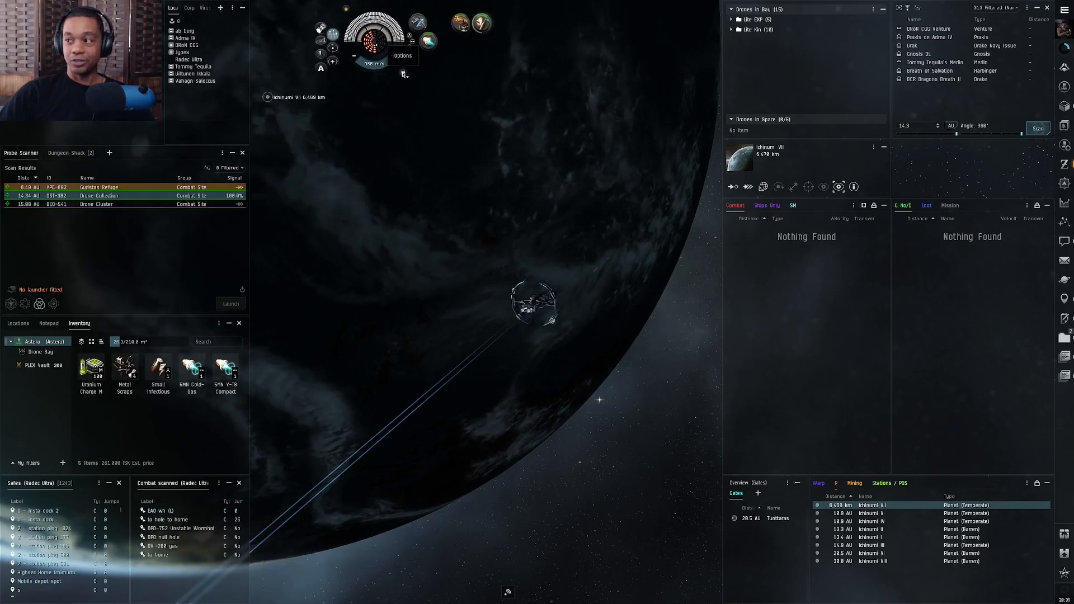
Enable 'HUD Aligned to Top' in the ship HUD display options
click(403, 74)
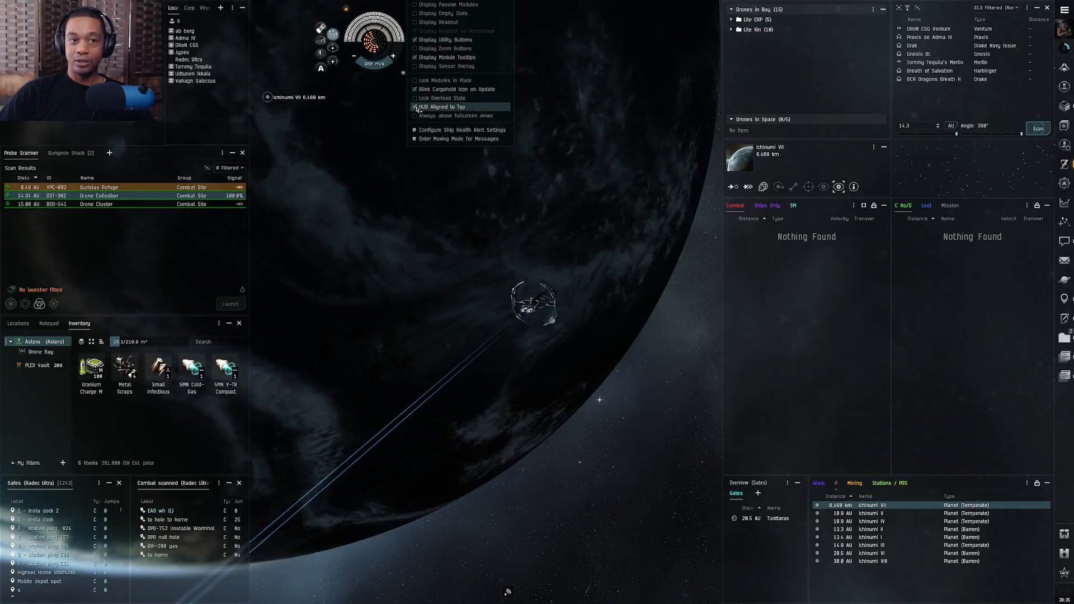
click(441, 106)
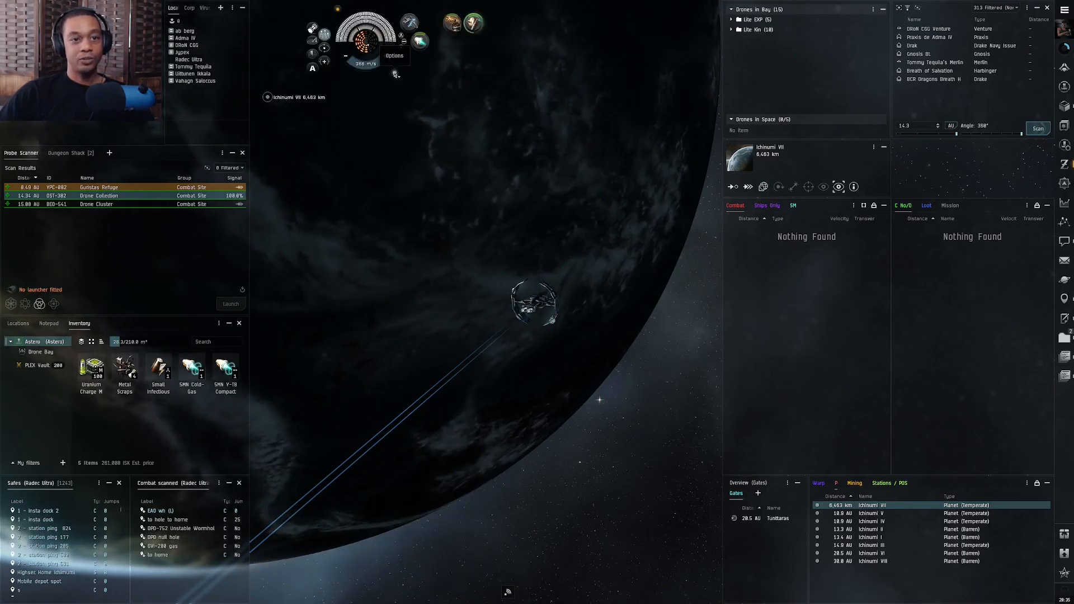
Reopen the ship HUD display options menu beside the capacitor
click(396, 71)
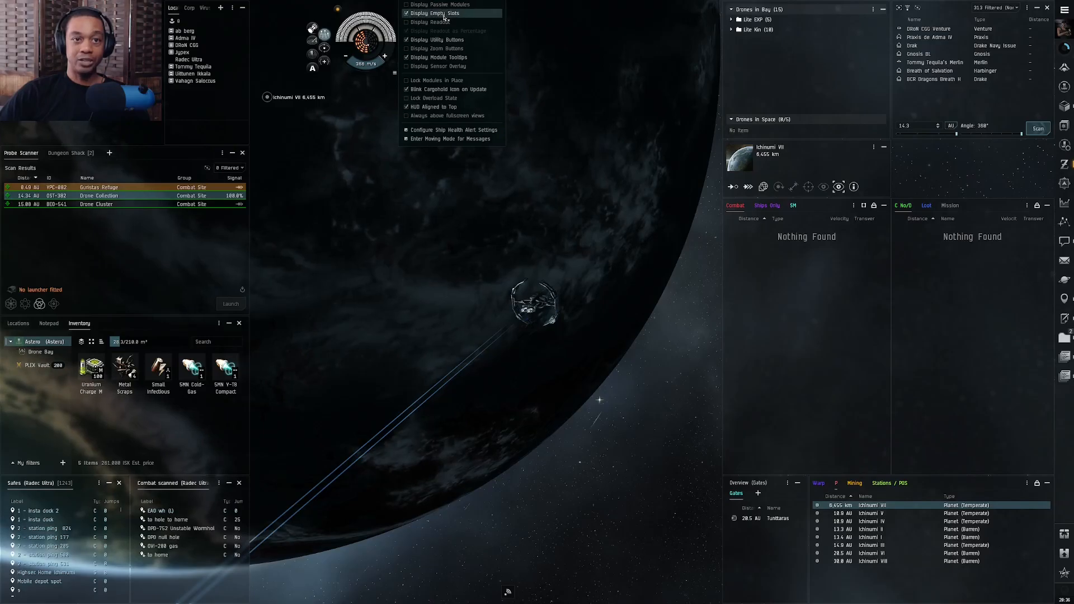
Toggle Display Empty Slots, Display Readout and Display Utility Buttons in HUD Options
click(428, 12)
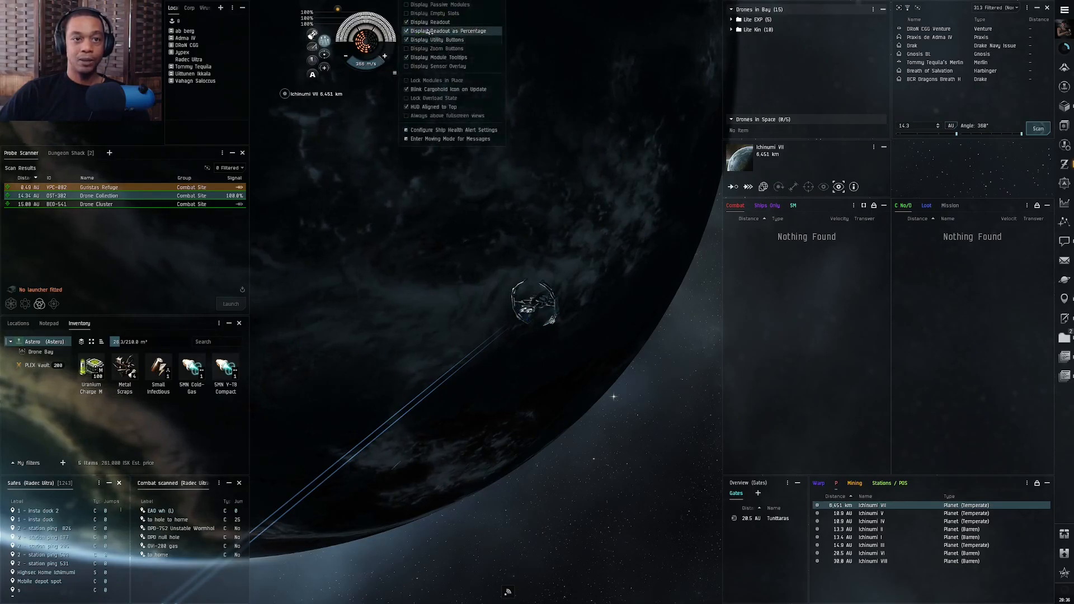
click(430, 21)
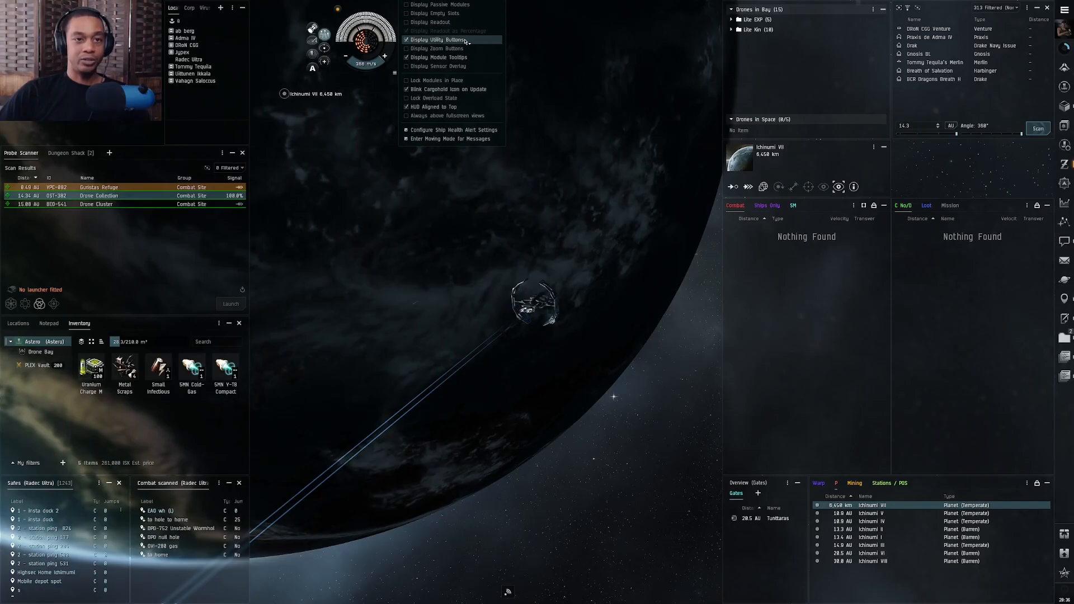
click(406, 40)
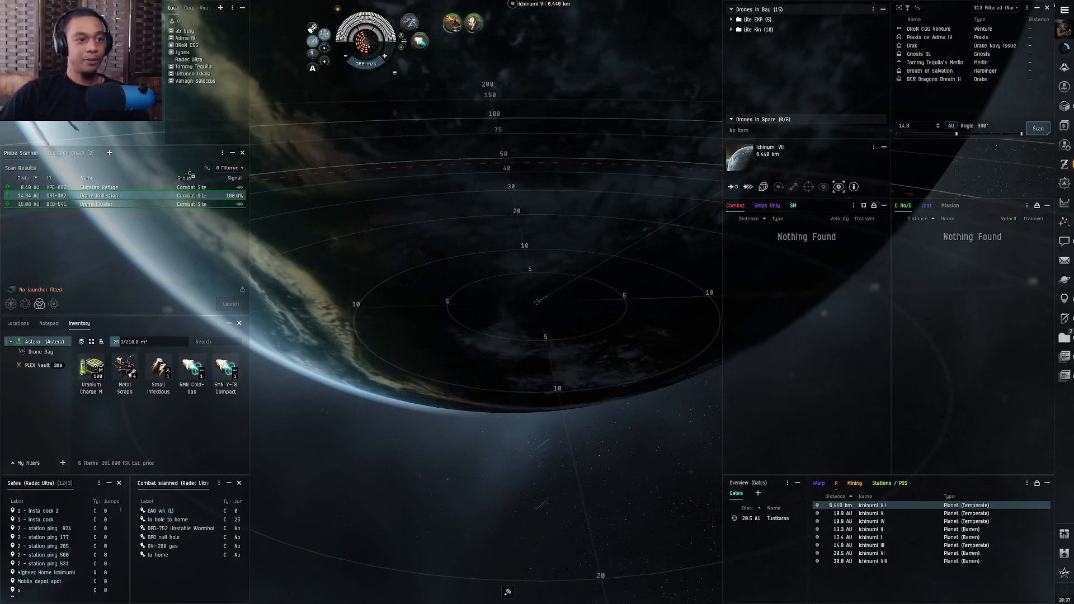
click(229, 168)
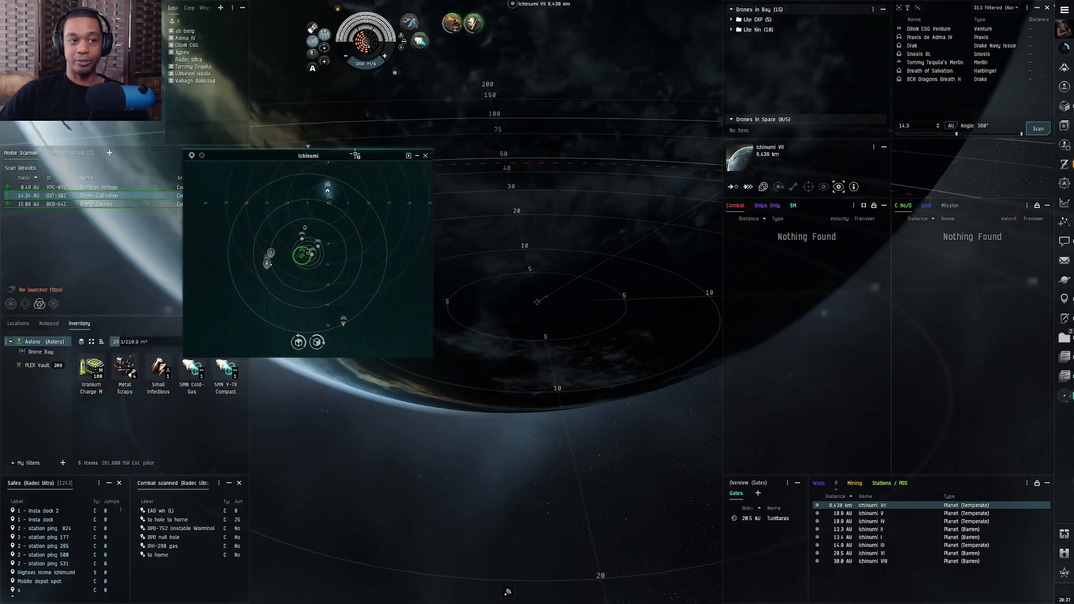
drag(308, 155, 278, 151)
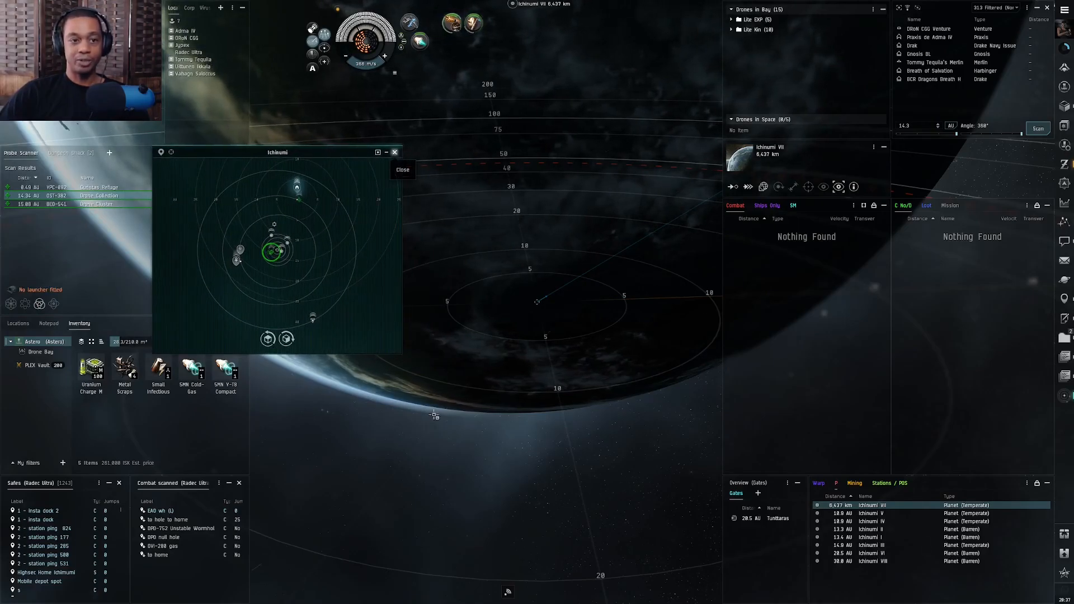
click(395, 152)
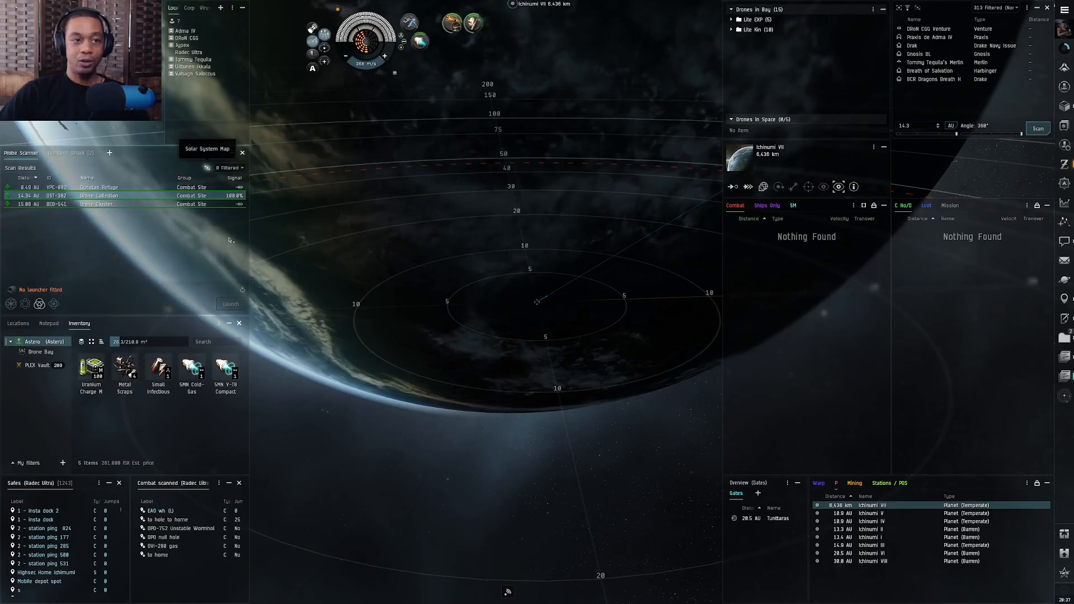